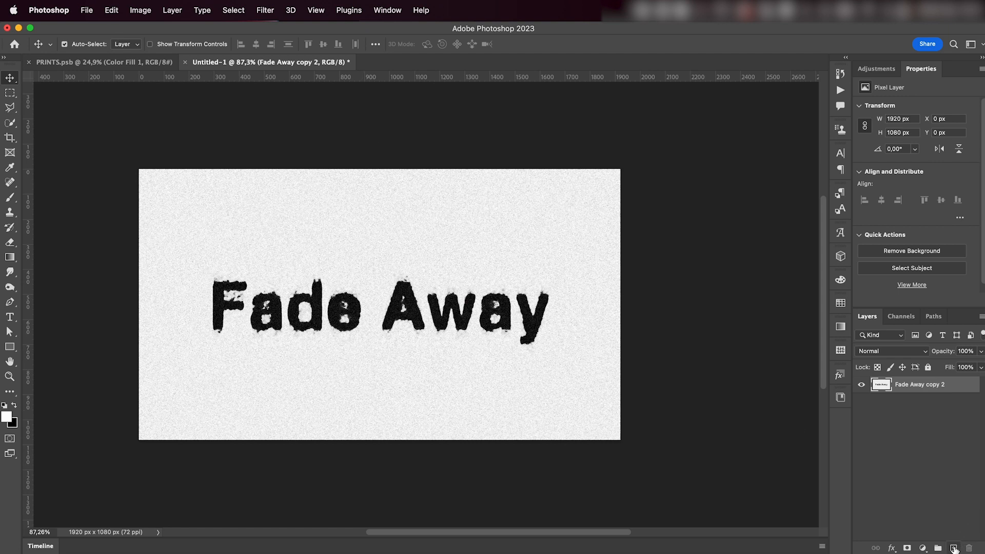
Step: Add a new layer above the Fade Away artwork and fill it with white
{"action": "left_click", "coordinate": [953, 548]}
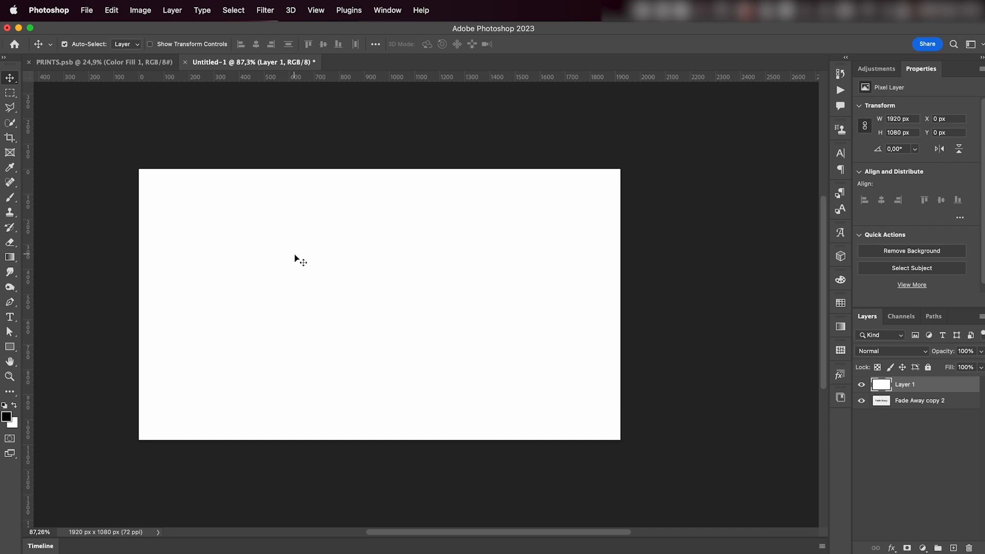
{"action": "mouse_move", "coordinate": [406, 229]}
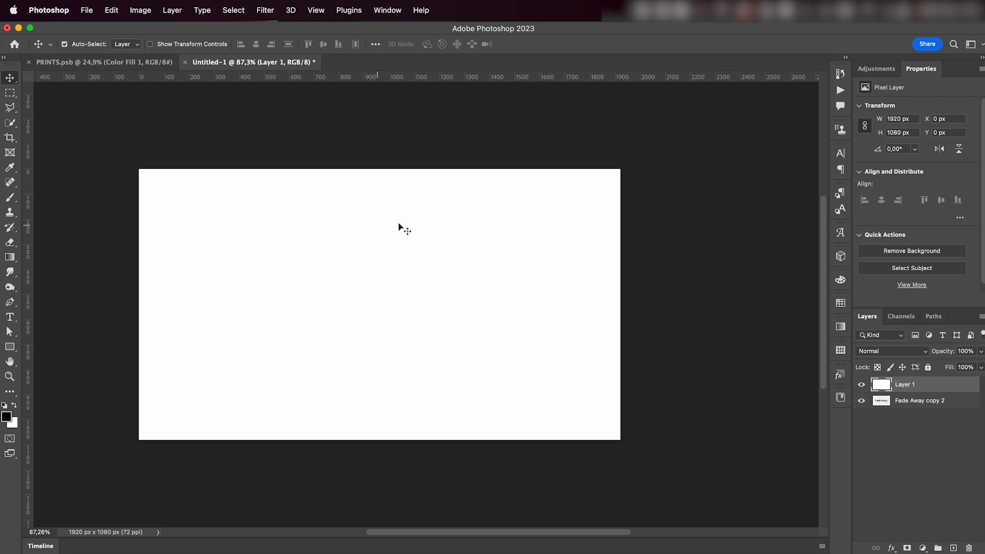
{"action": "mouse_move", "coordinate": [234, 386]}
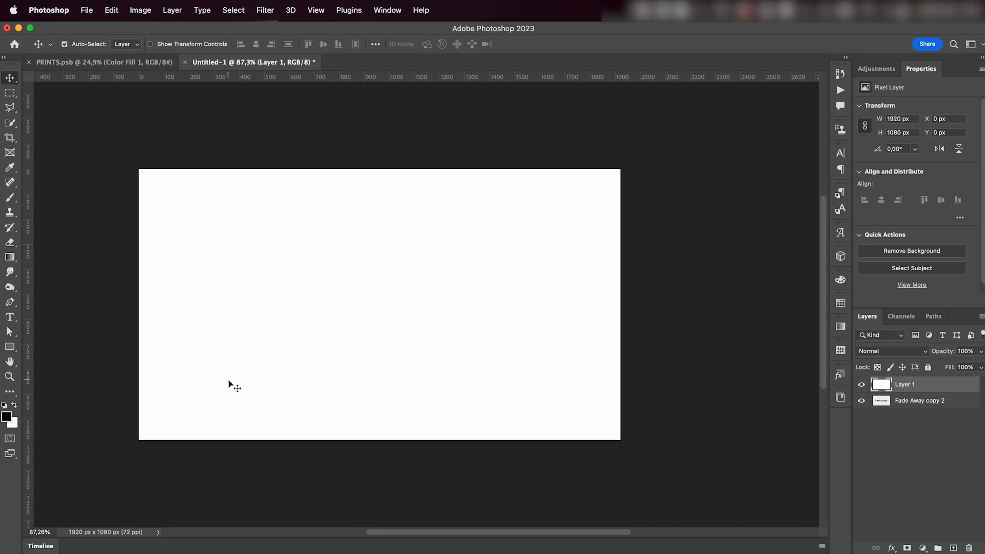
Step: Type 'Far Away' in bold black Helvetica and scale it across the canvas middle
{"action": "left_click", "coordinate": [10, 317]}
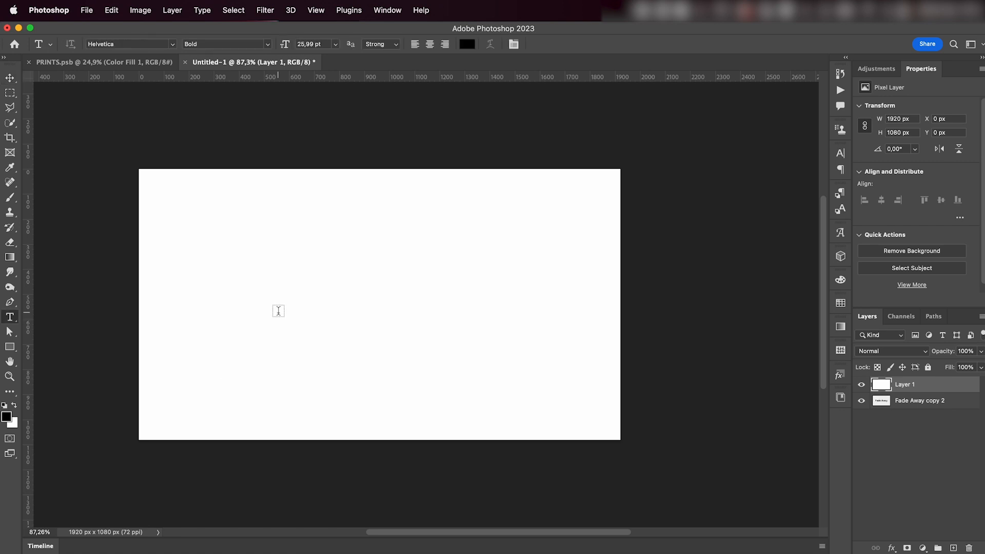
{"action": "mouse_move", "coordinate": [291, 312]}
{"action": "type", "text": "Far Away"}
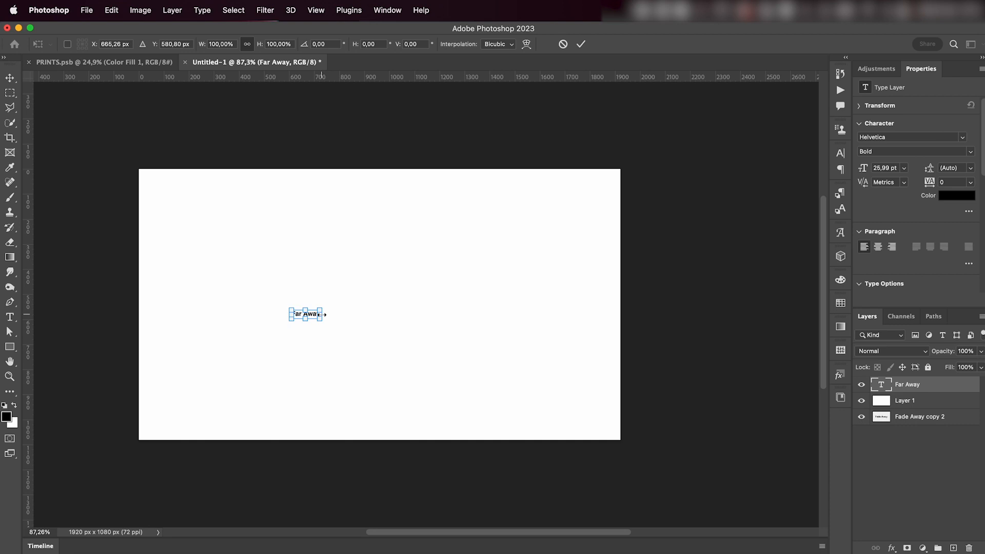
{"action": "left_click_drag", "start_coordinate": [322, 314], "coordinate": [531, 366]}
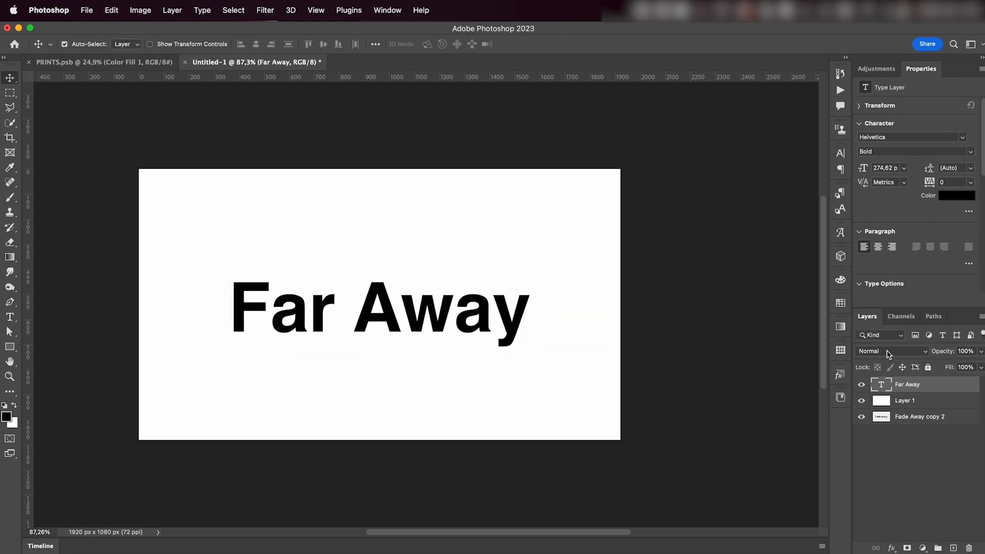
{"action": "left_click", "coordinate": [886, 351]}
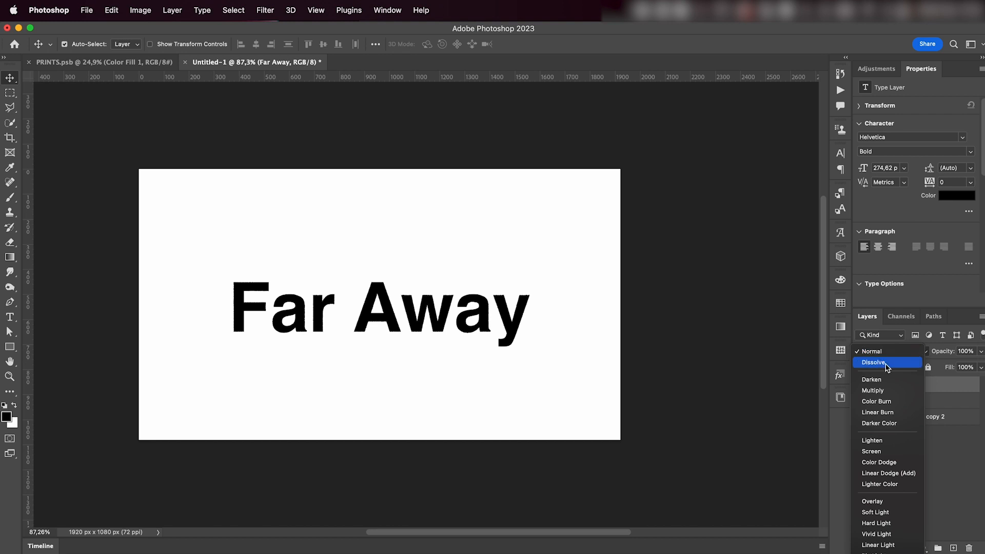
{"action": "mouse_move", "coordinate": [890, 368]}
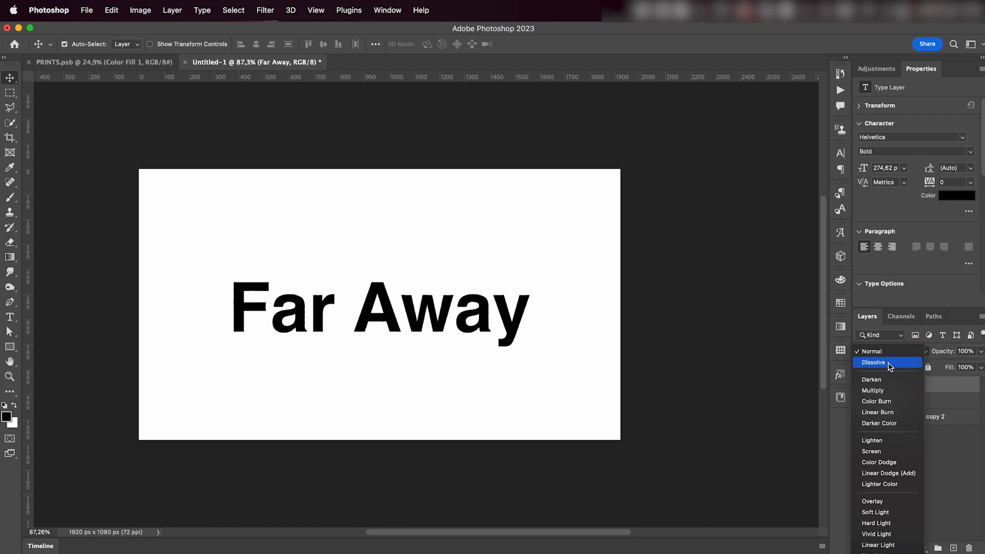
Step: Set the text to Dissolve and apply a smart 90°, 150-pixel Motion Blur
{"action": "left_click", "coordinate": [873, 362]}
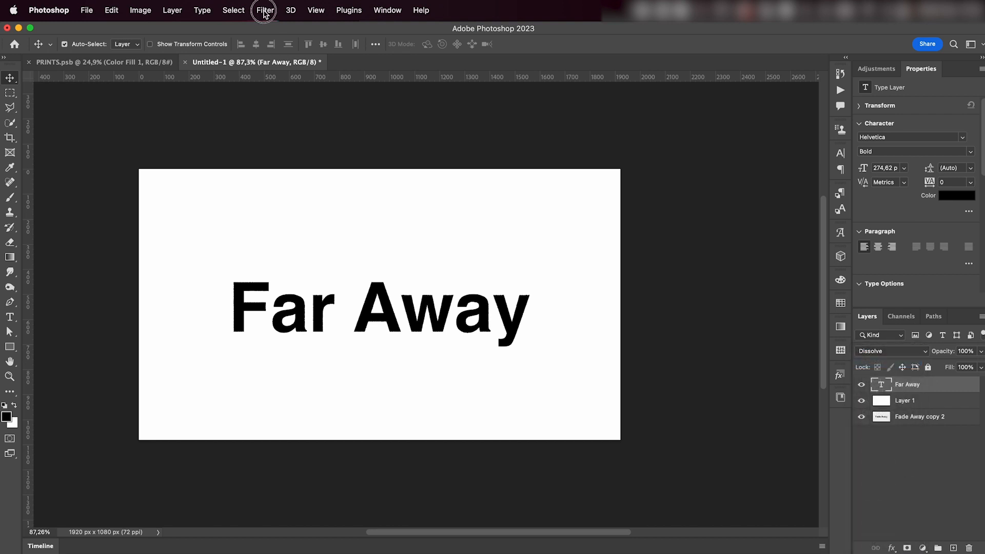
{"action": "left_click", "coordinate": [265, 11]}
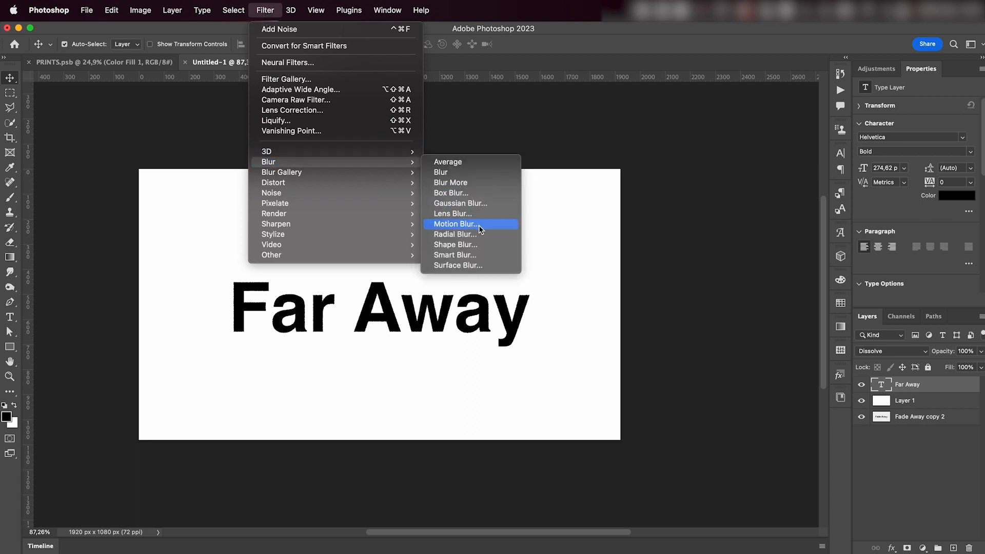
{"action": "left_click", "coordinate": [455, 224]}
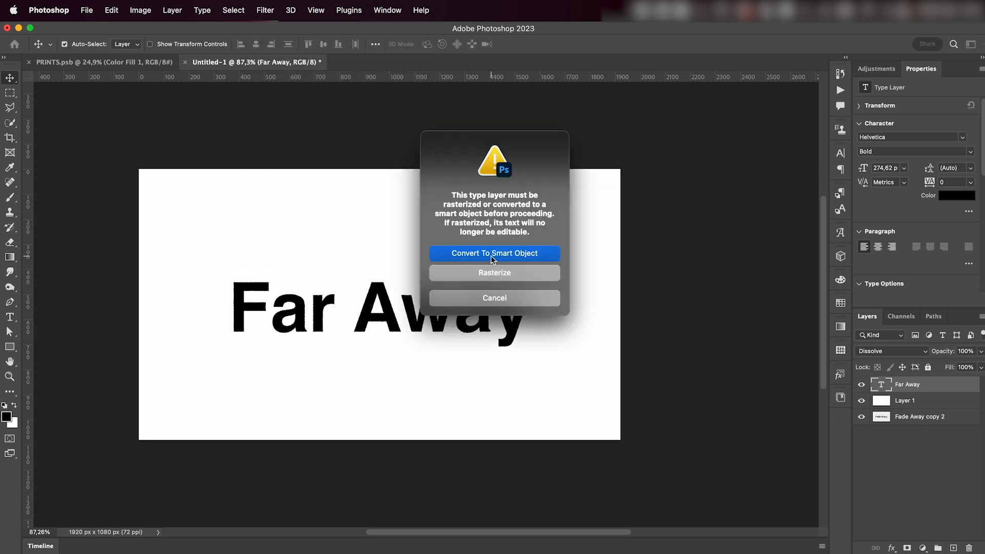
{"action": "left_click", "coordinate": [495, 252]}
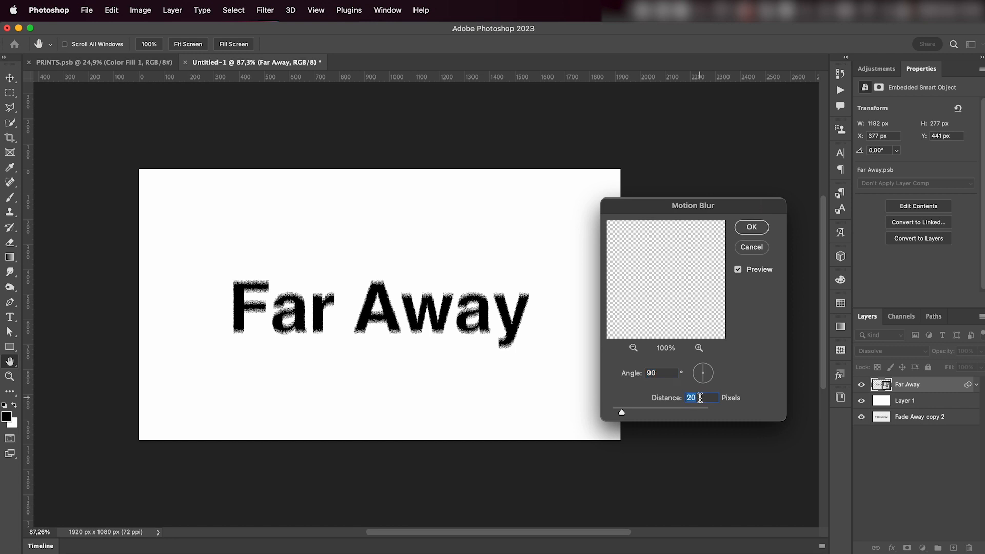
{"action": "type", "text": "150"}
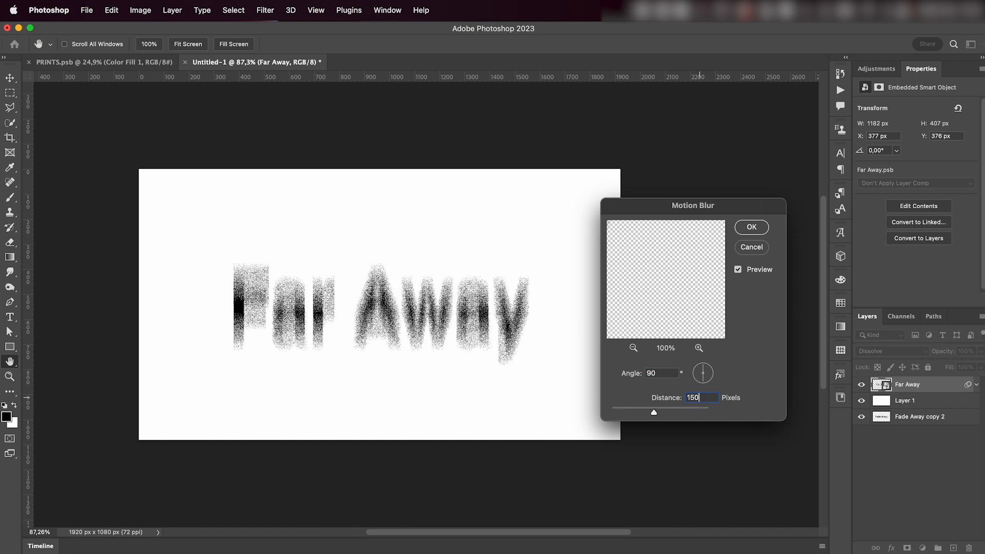
{"action": "left_click", "coordinate": [751, 227]}
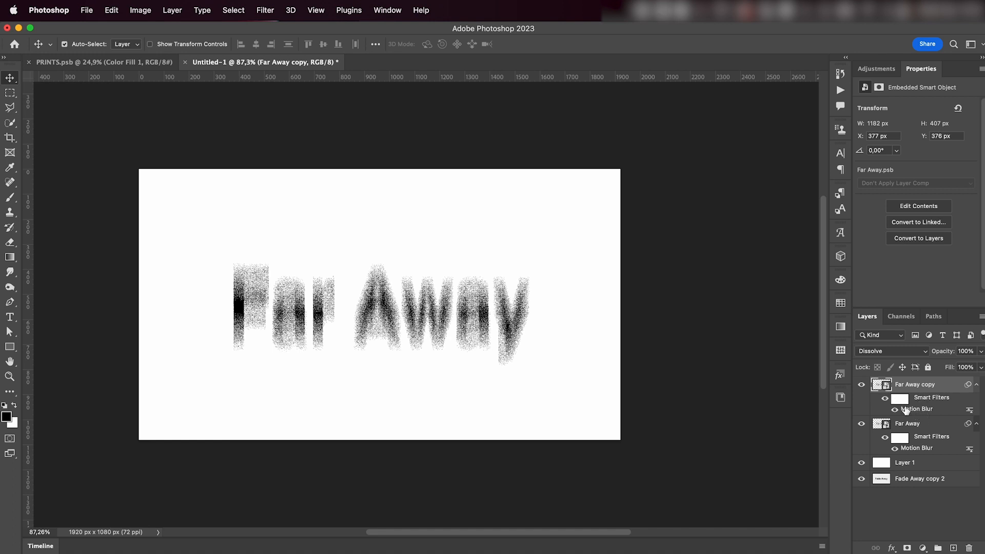
{"action": "mouse_move", "coordinate": [924, 414]}
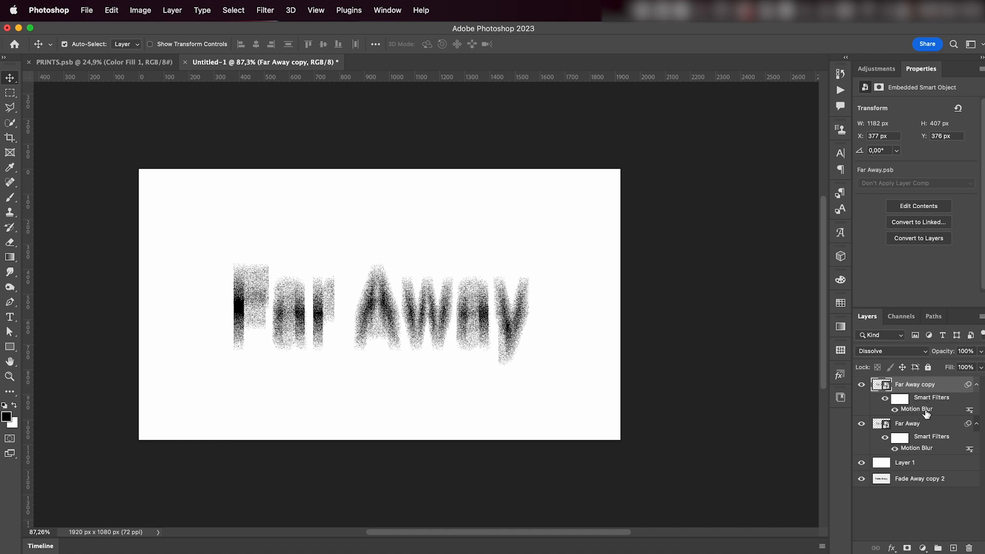
Step: Change the copy's Motion Blur distance to 40 pixels and collapse the smart filter lists
{"action": "double_click", "coordinate": [917, 409]}
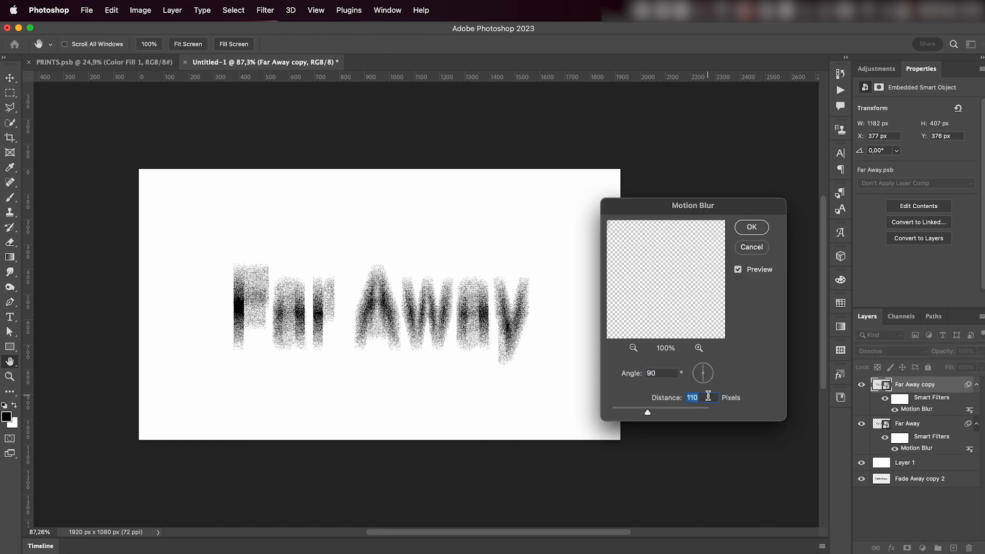
{"action": "type", "text": "40"}
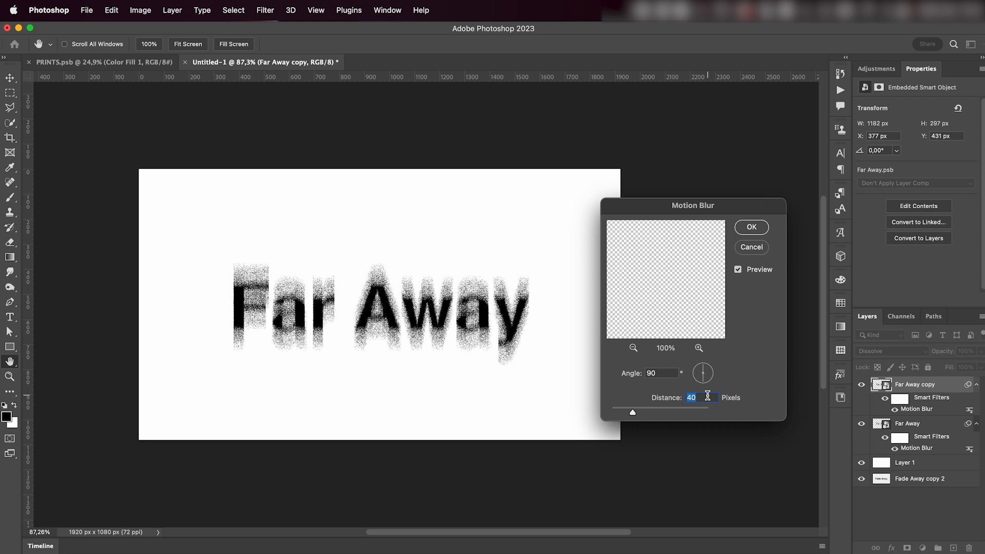
{"action": "left_click", "coordinate": [750, 227]}
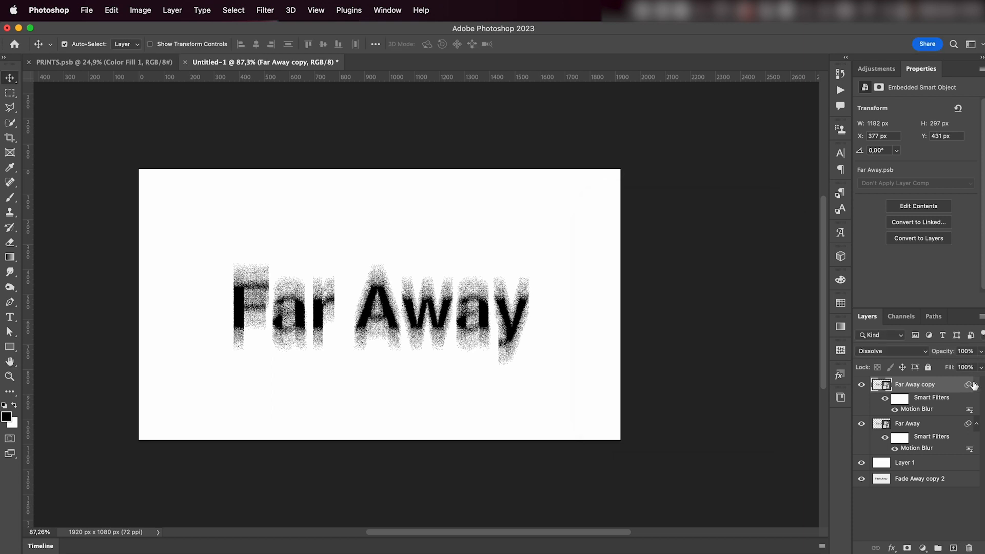
{"action": "left_click", "coordinate": [976, 384]}
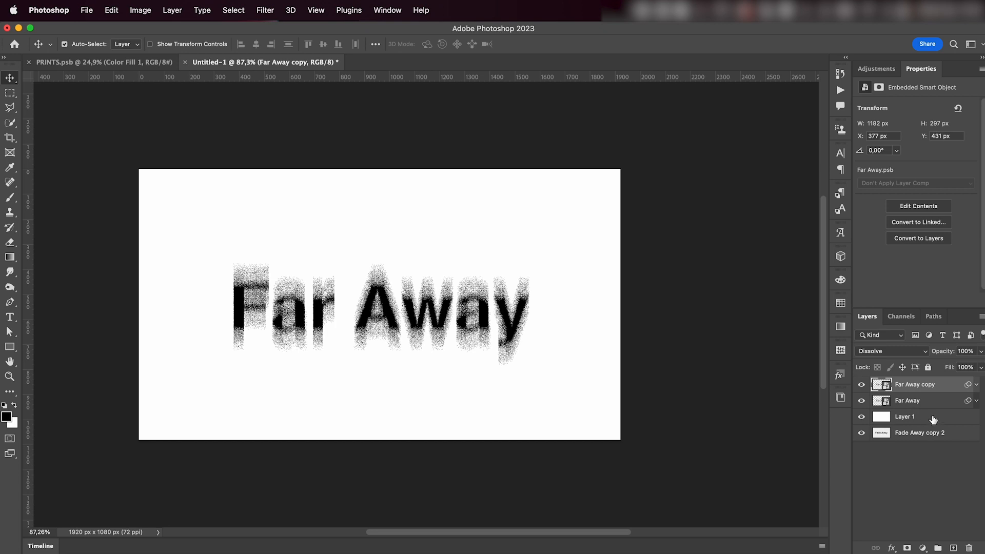
Step: Select Layer 1 with both Far Away text layers and merge them into one layer
{"action": "left_click", "coordinate": [905, 416]}
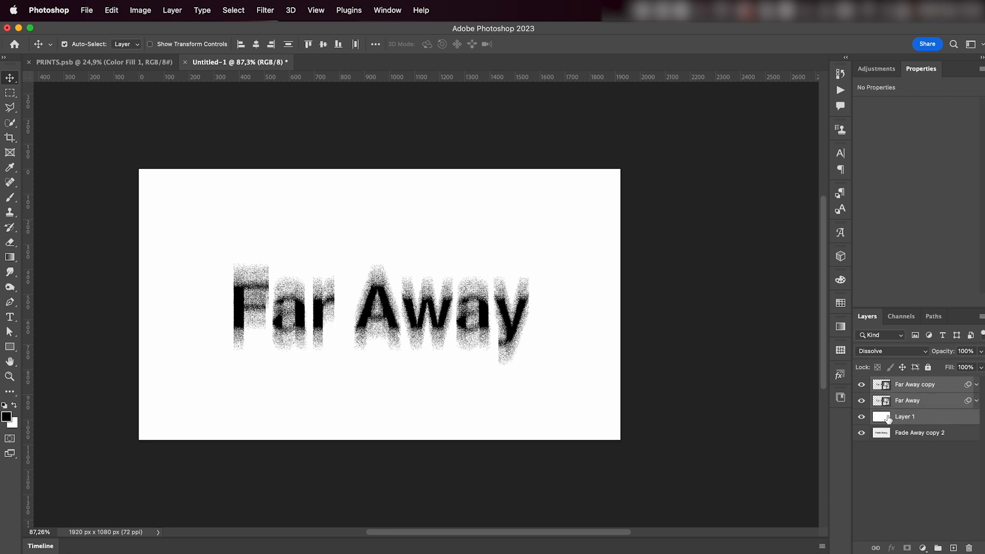
{"action": "left_click", "coordinate": [914, 384]}
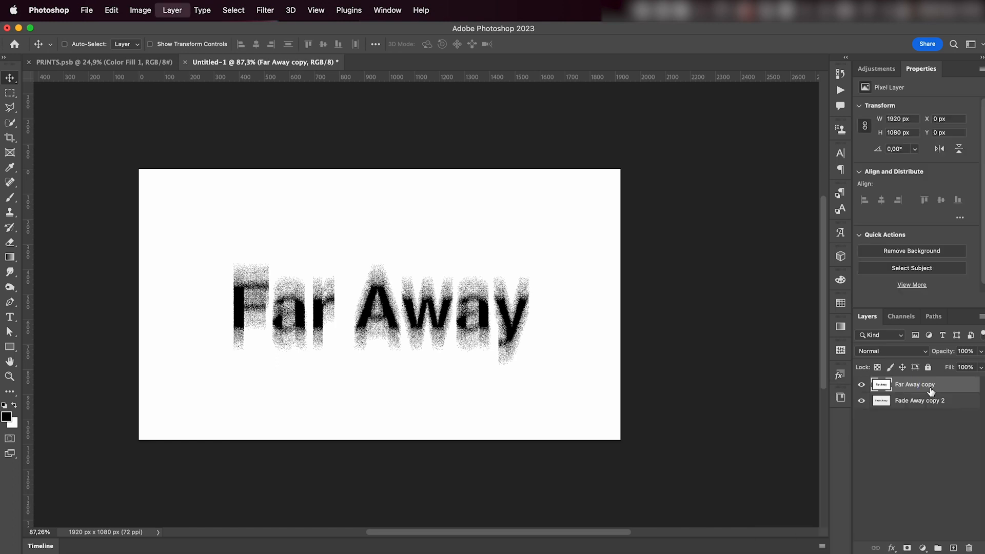
{"action": "left_click", "coordinate": [64, 44]}
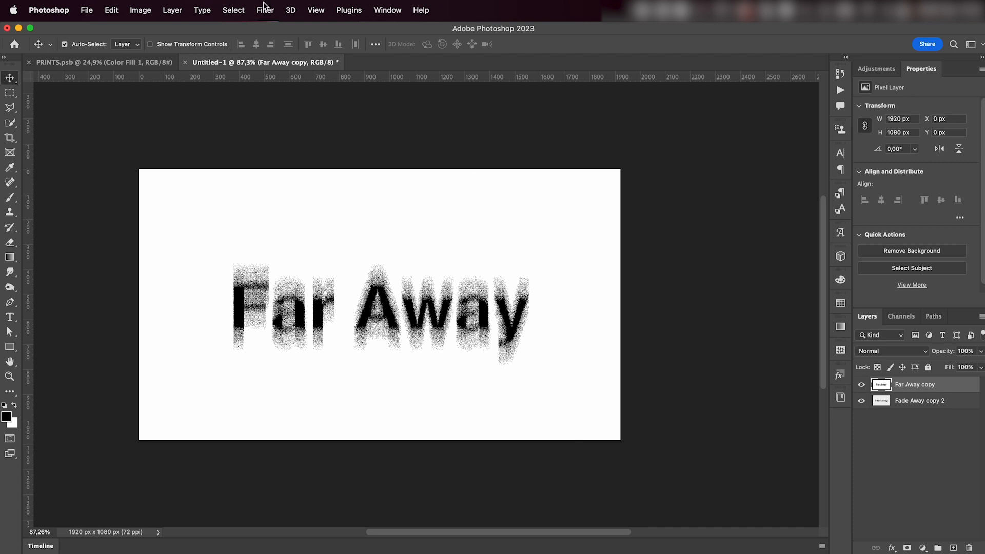
Step: Apply Add Noise at 15%, Gaussian, Monochromatic to the merged layer
{"action": "left_click", "coordinate": [265, 11]}
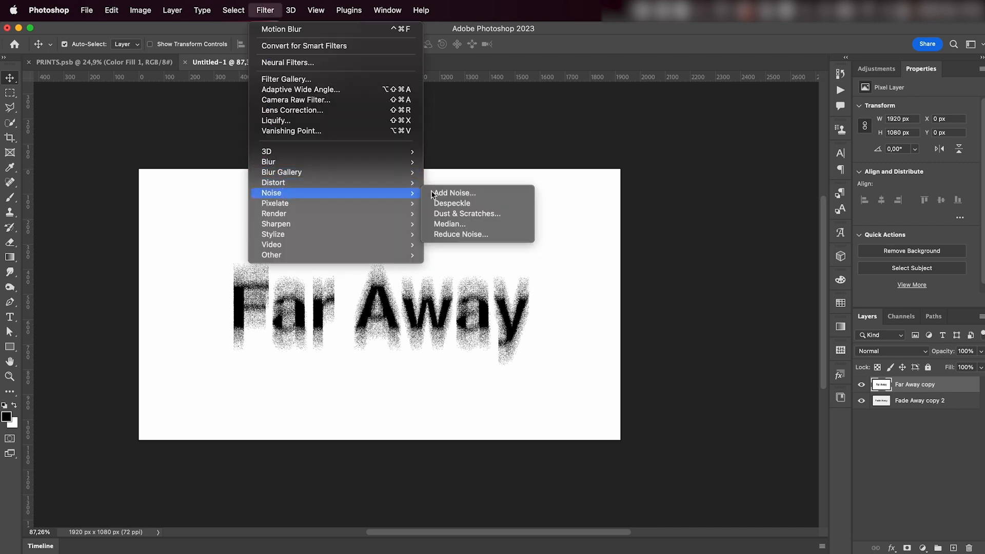
{"action": "left_click", "coordinate": [453, 193]}
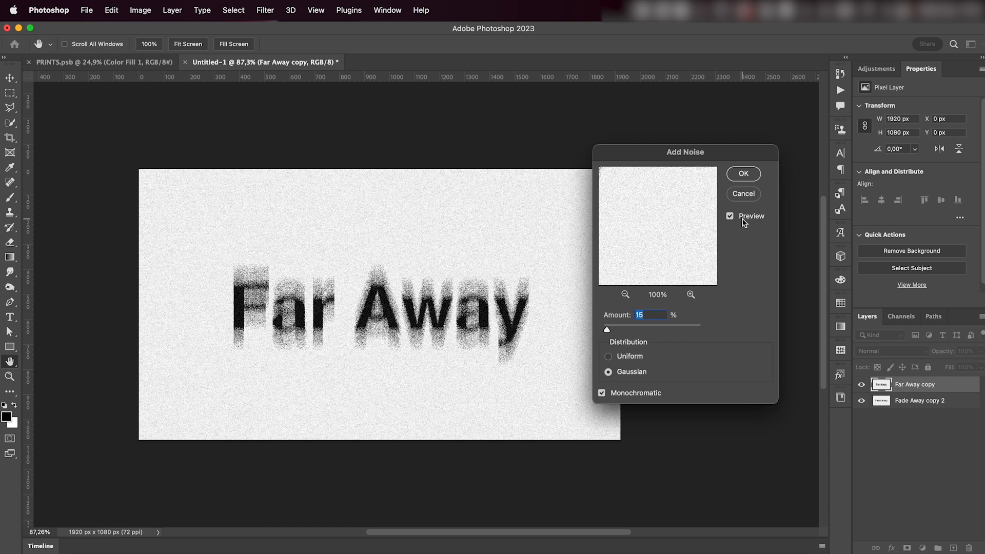
{"action": "left_click", "coordinate": [743, 173]}
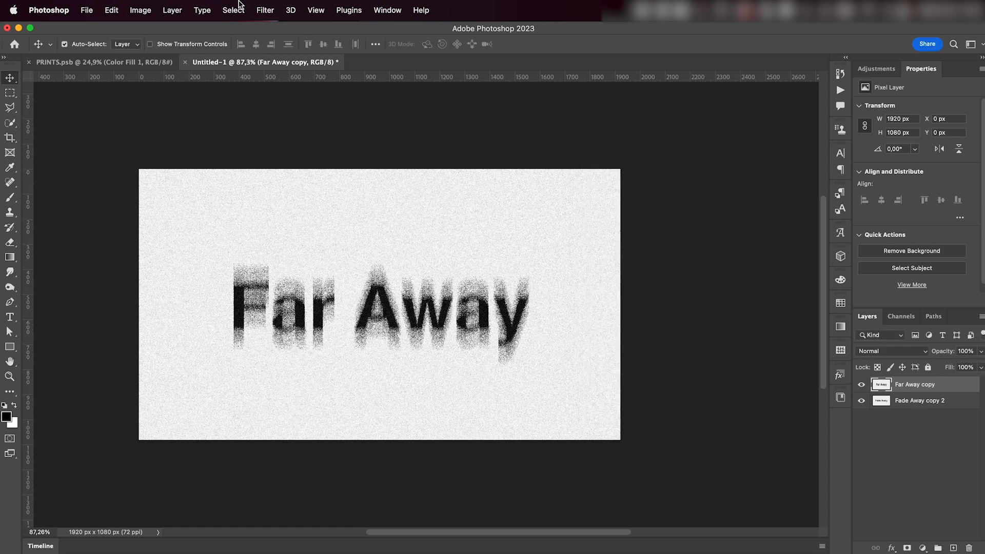
Step: Apply Dust & Scratches with radius 8 and threshold 140 to roughen the letters
{"action": "left_click", "coordinate": [264, 10]}
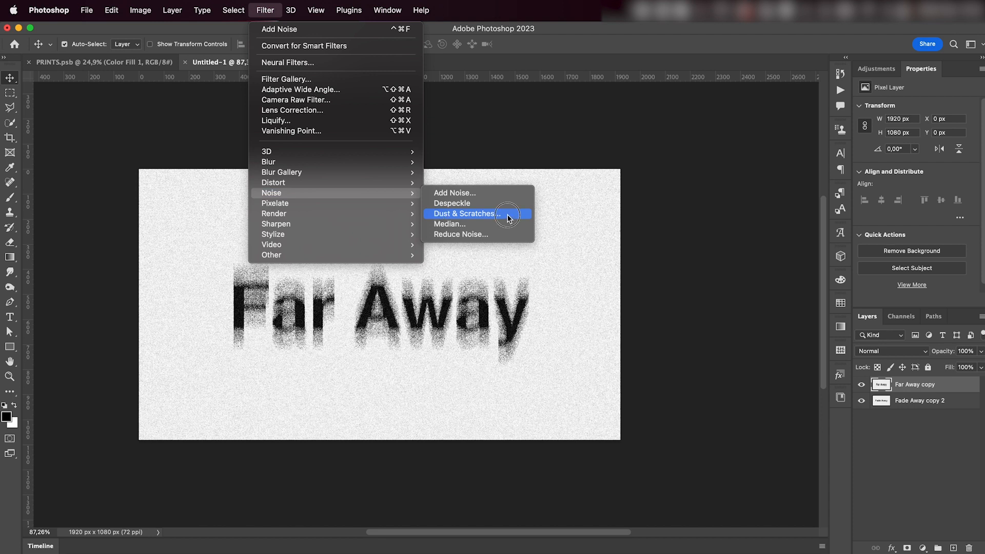
{"action": "left_click", "coordinate": [464, 214]}
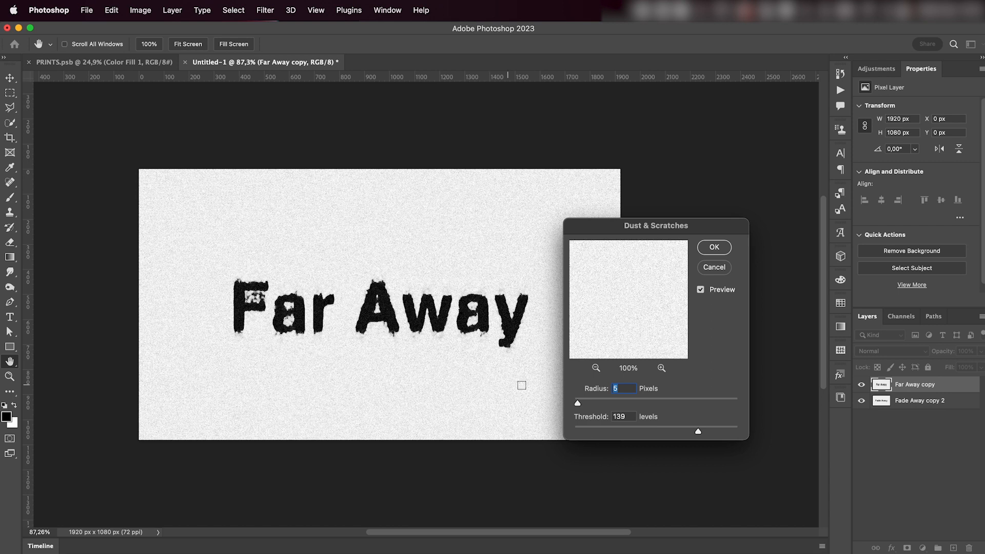
{"action": "left_click_drag", "start_coordinate": [577, 403], "coordinate": [595, 402]}
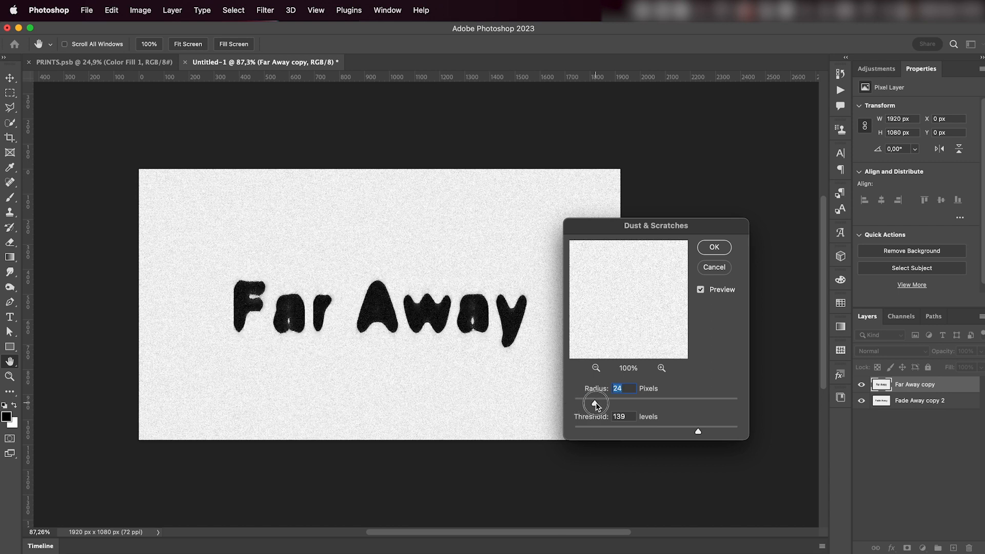
{"action": "left_click_drag", "start_coordinate": [595, 402], "coordinate": [583, 402]}
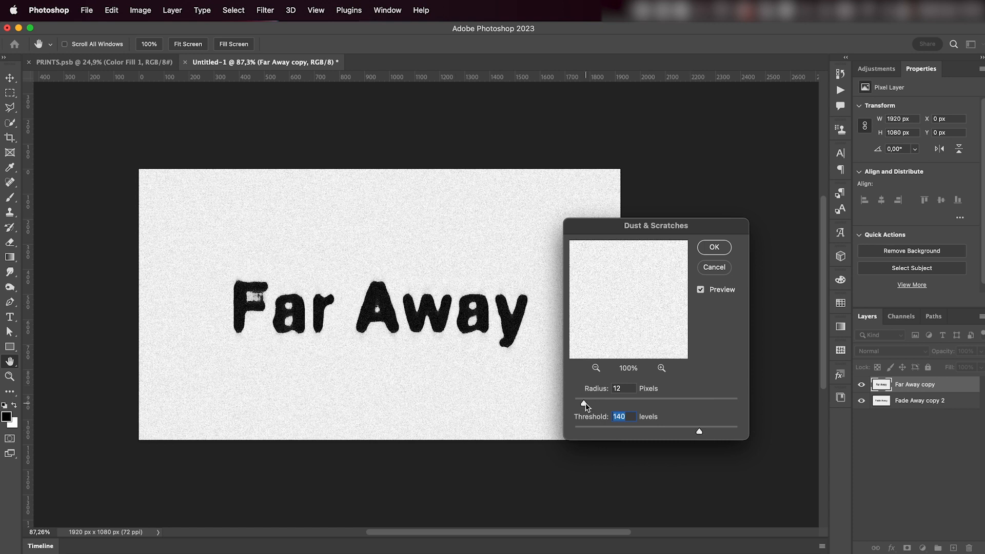
{"action": "left_click_drag", "start_coordinate": [584, 403], "coordinate": [595, 404]}
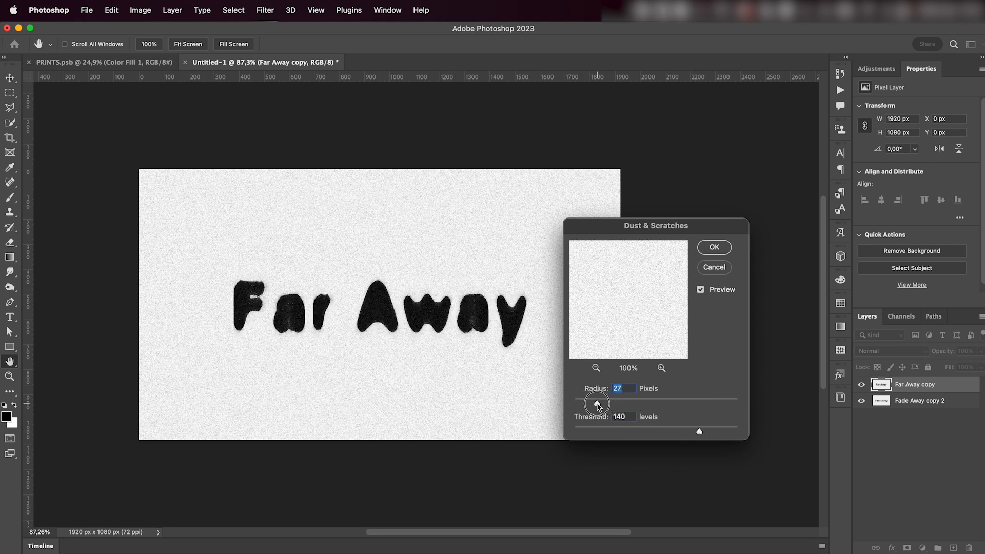
{"action": "left_click_drag", "start_coordinate": [597, 403], "coordinate": [582, 403]}
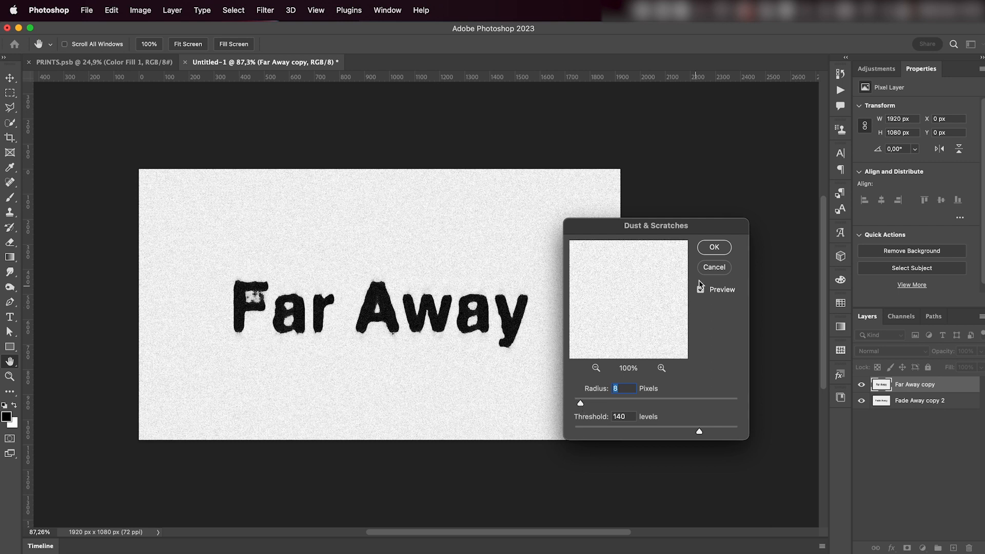
{"action": "left_click", "coordinate": [713, 246]}
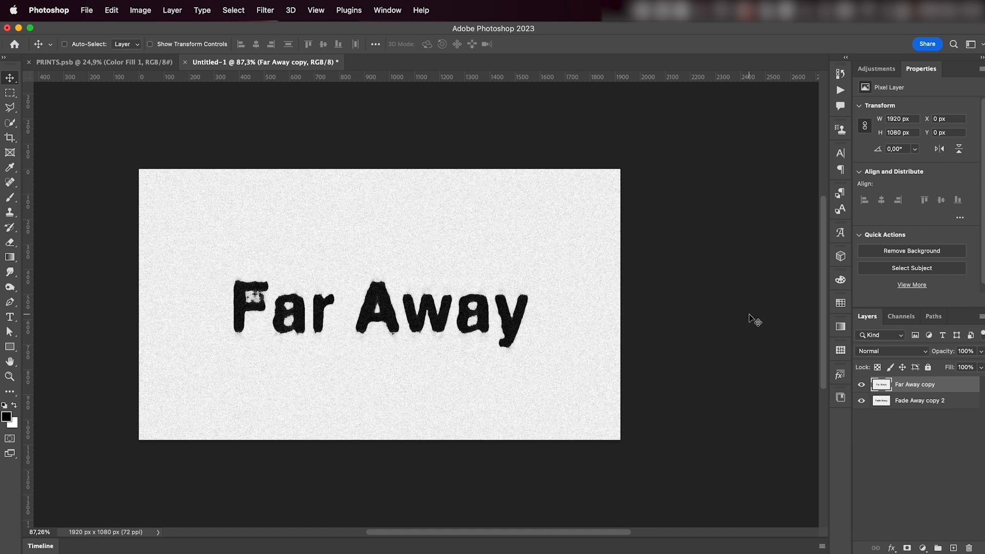
{"action": "left_click", "coordinate": [64, 44]}
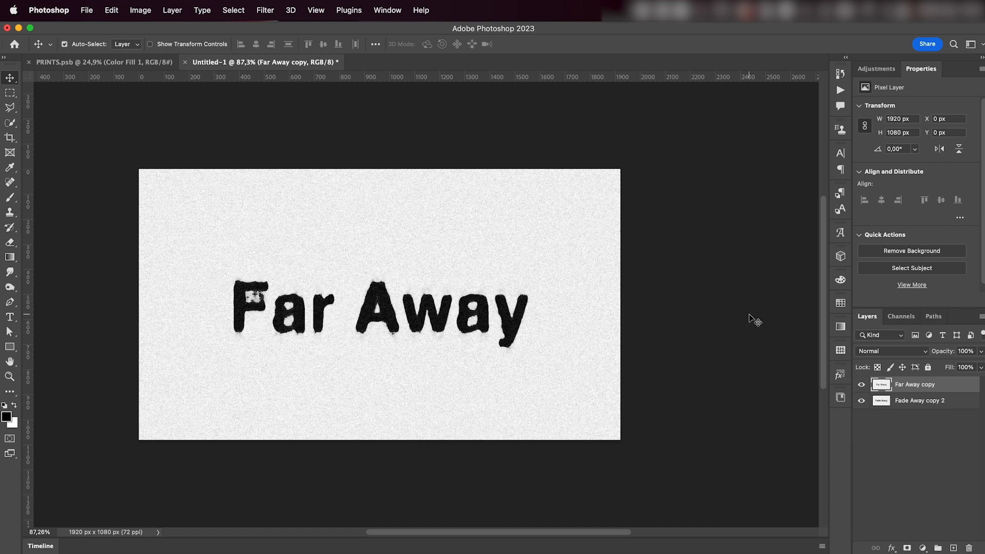